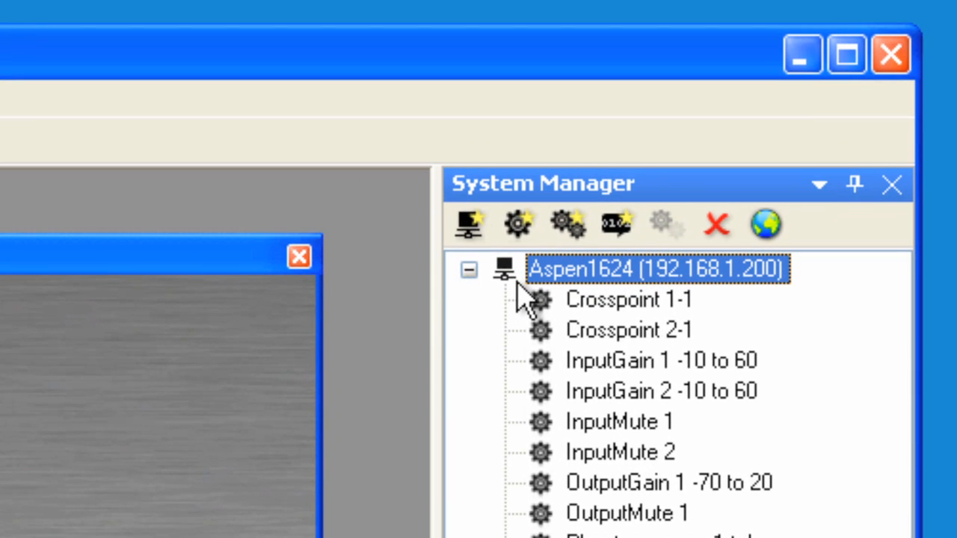
pyautogui.moveTo(613, 299)
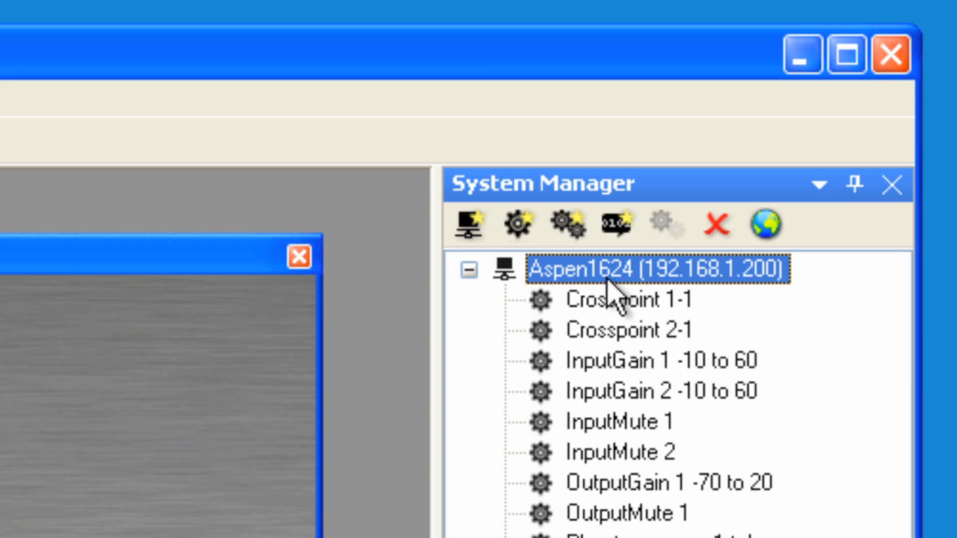
pyautogui.moveTo(733, 299)
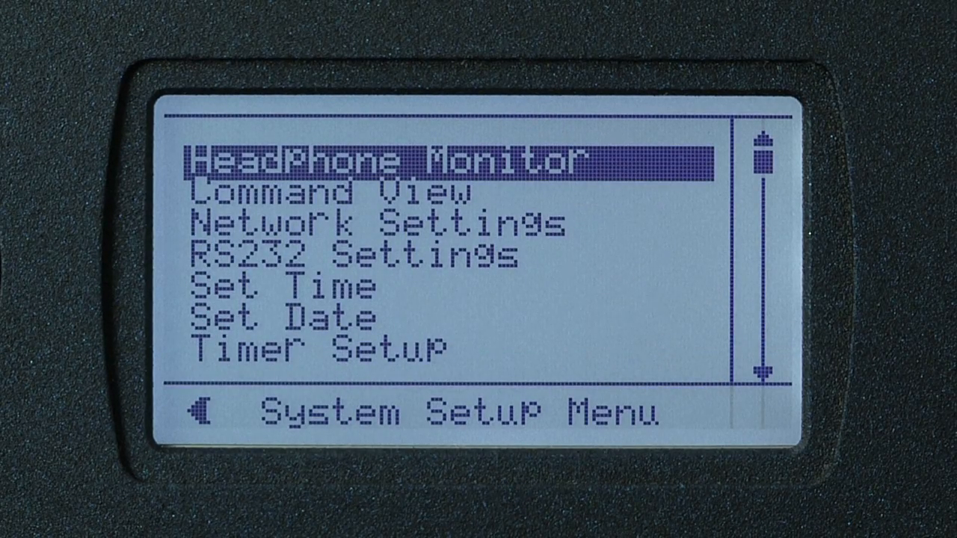
# - Move down the System Setup Menu from Headphone Monitor to Command View
pyautogui.press('Down')
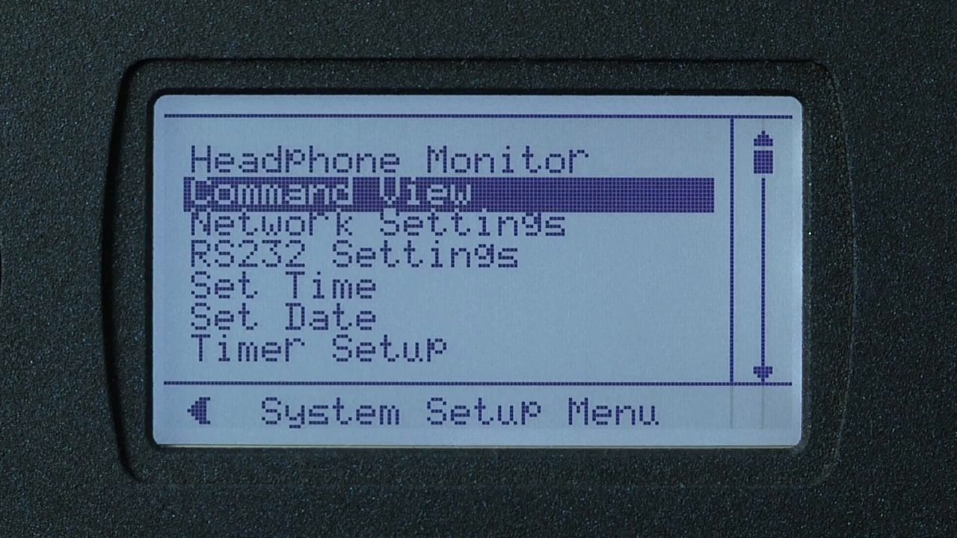